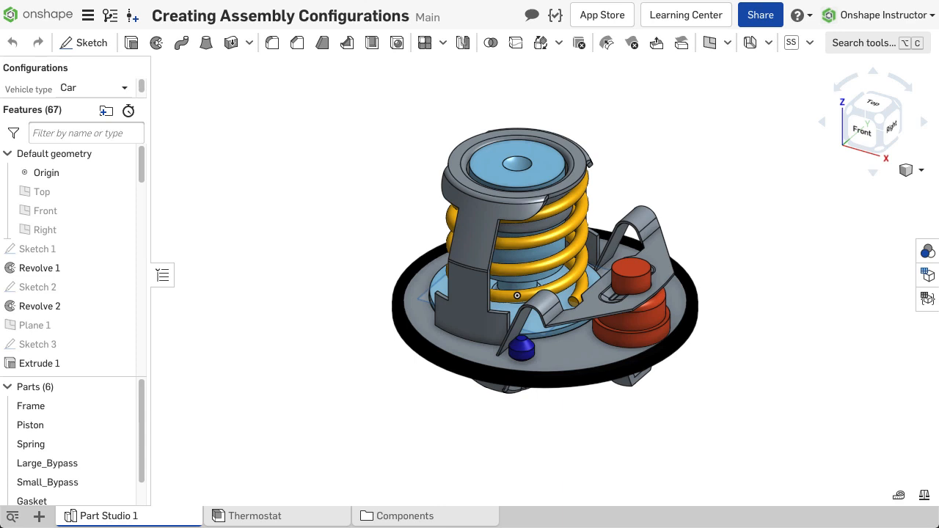
# Switch from the part studio to the Thermostat assembly tab
pyautogui.click(256, 516)
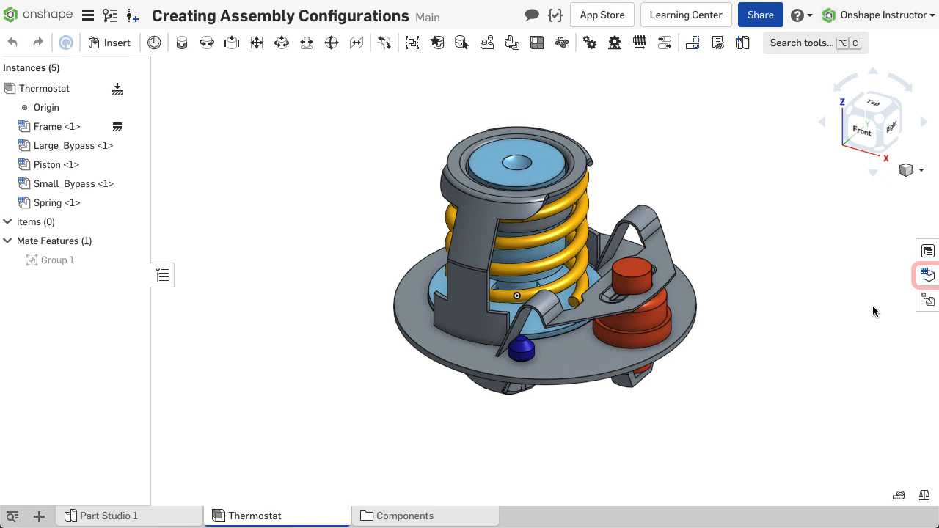
# Show the assembly's empty Configurations panel from the right-side strip
pyautogui.click(927, 275)
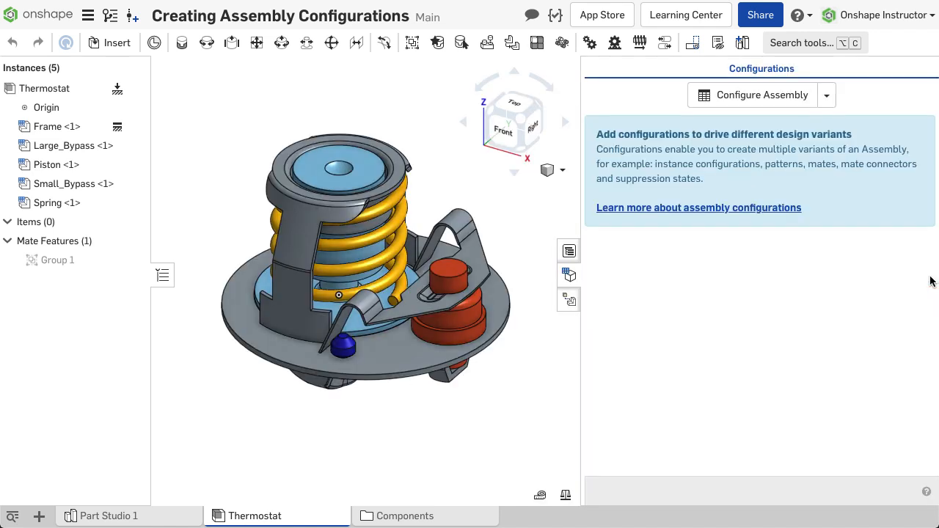
pyautogui.moveTo(909, 232)
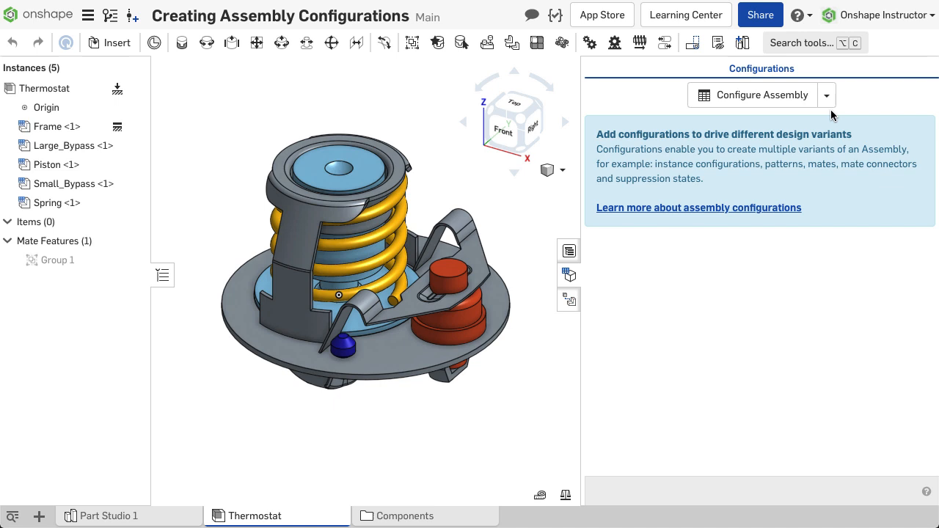
pyautogui.click(828, 94)
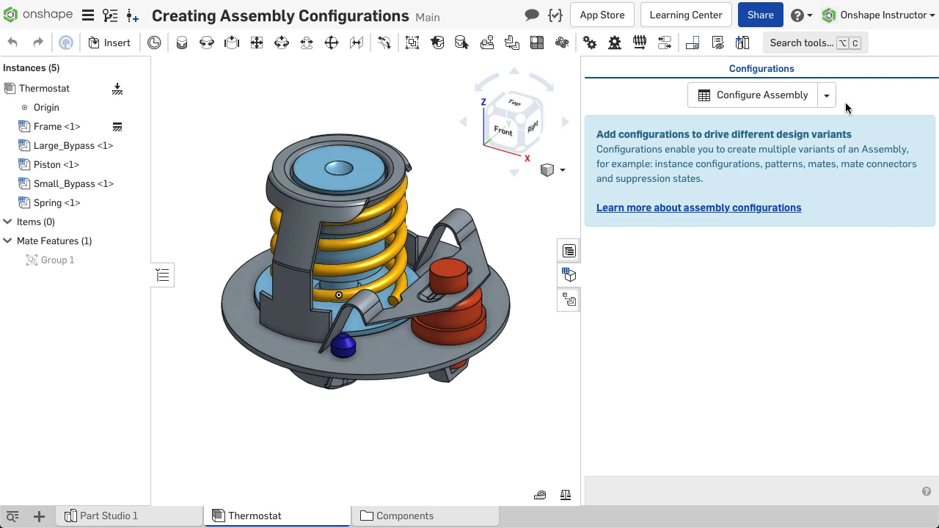
pyautogui.moveTo(761, 102)
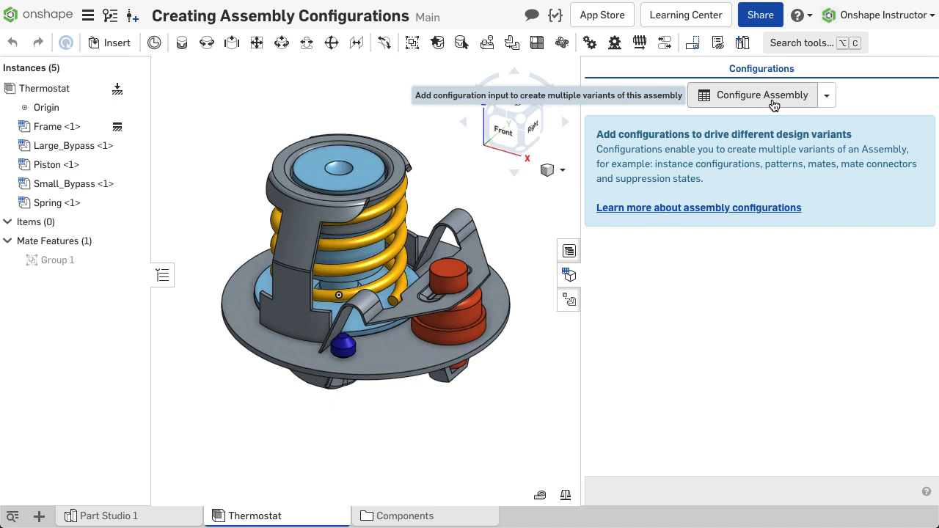
# Create an assembly configuration table named Vehicle
pyautogui.click(751, 94)
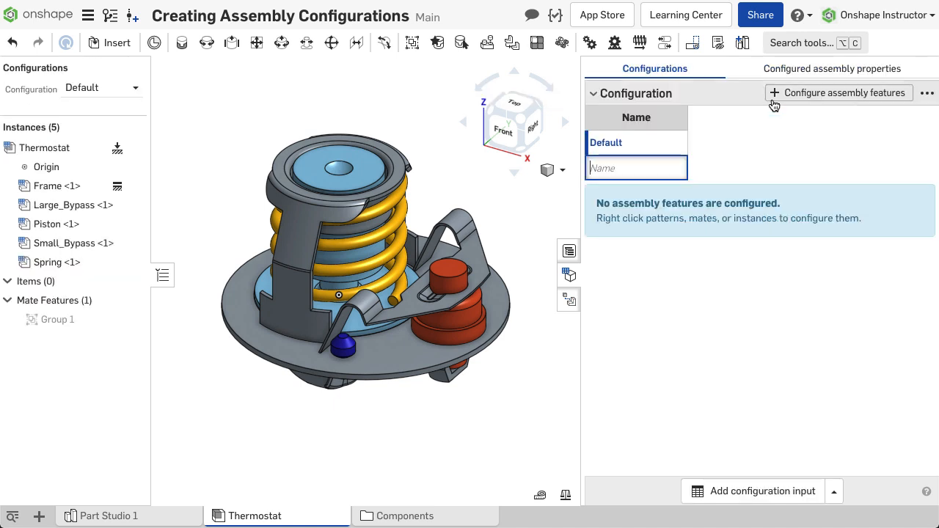
pyautogui.moveTo(697, 100)
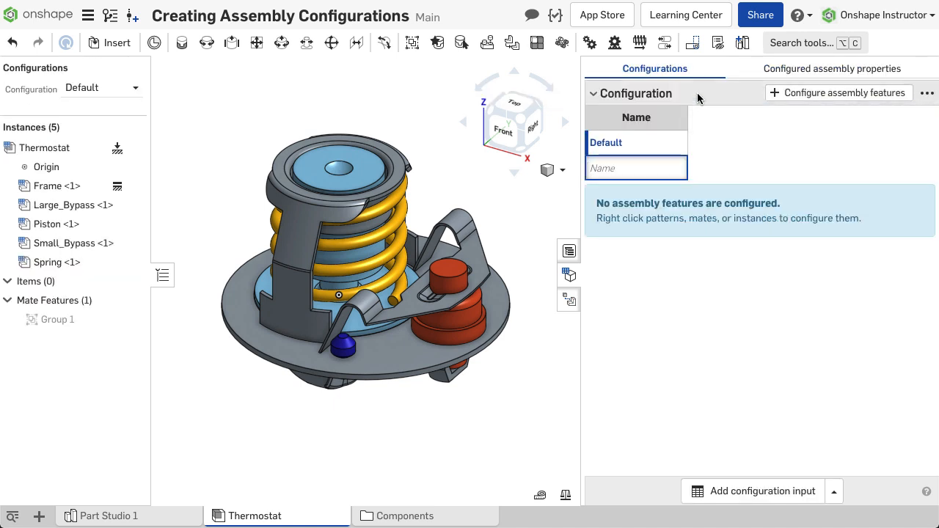
pyautogui.write('v')
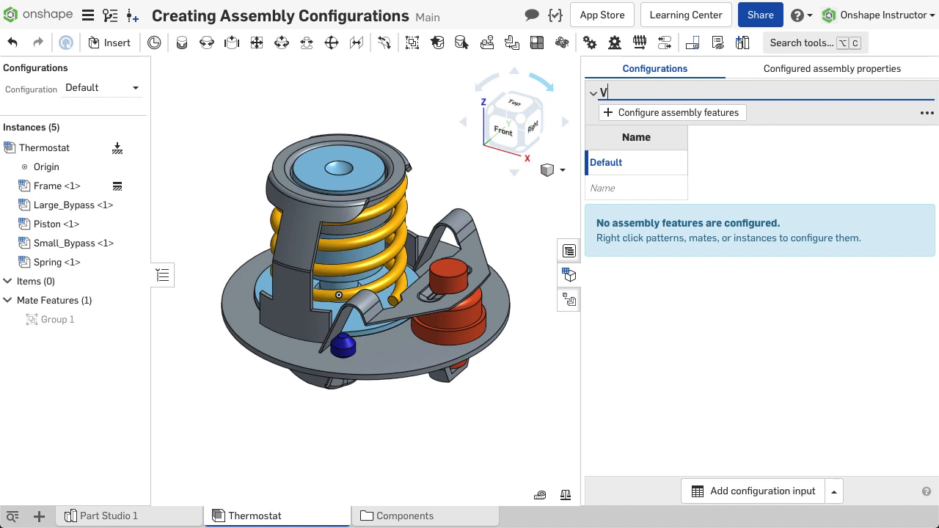
pyautogui.write('ehicle')
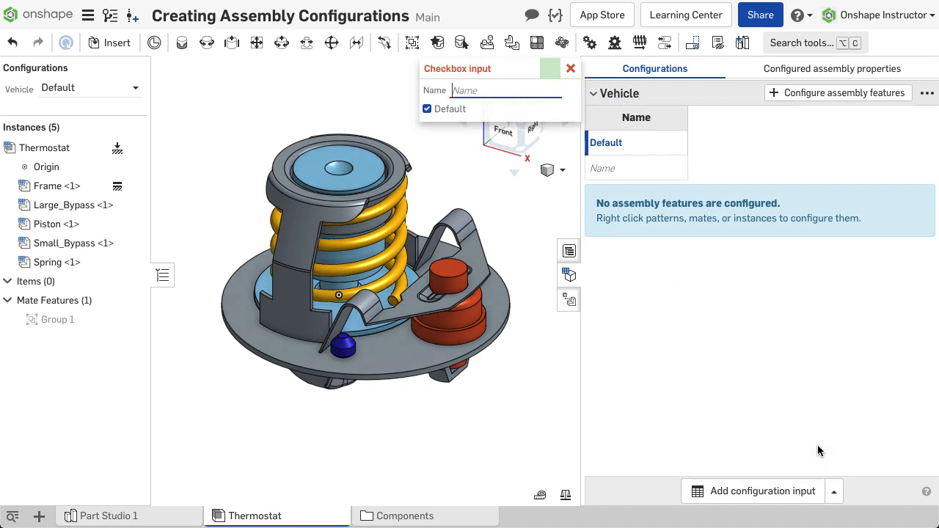
# Add a Checkbox input named Gasket, then begin a Variable input
pyautogui.write('Gask')
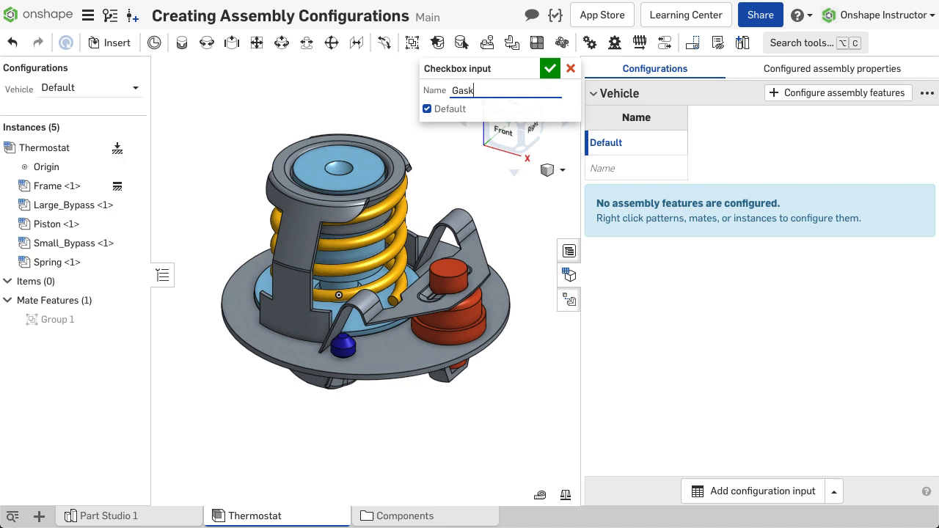
pyautogui.write('et')
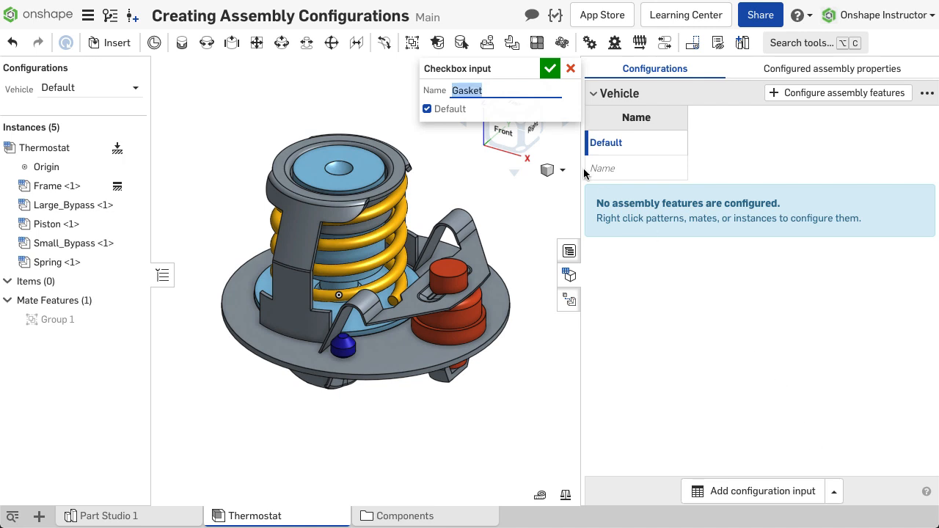
pyautogui.click(549, 69)
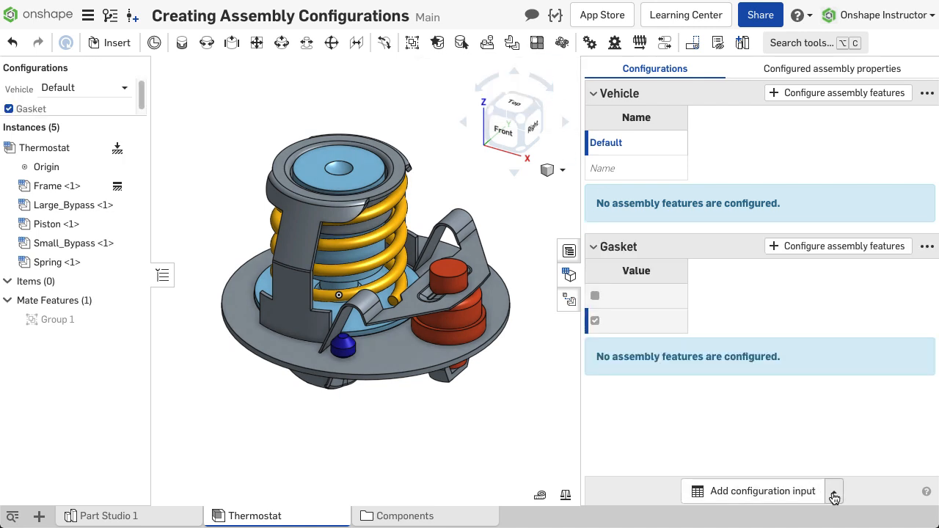
pyautogui.click(834, 490)
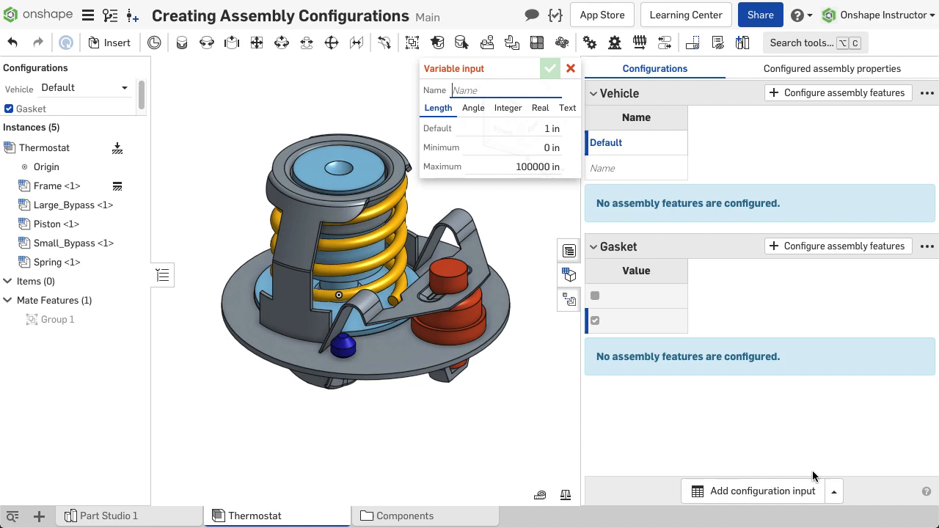
# Name the new variable input 'Temp range' and confirm it
pyautogui.write('Temp')
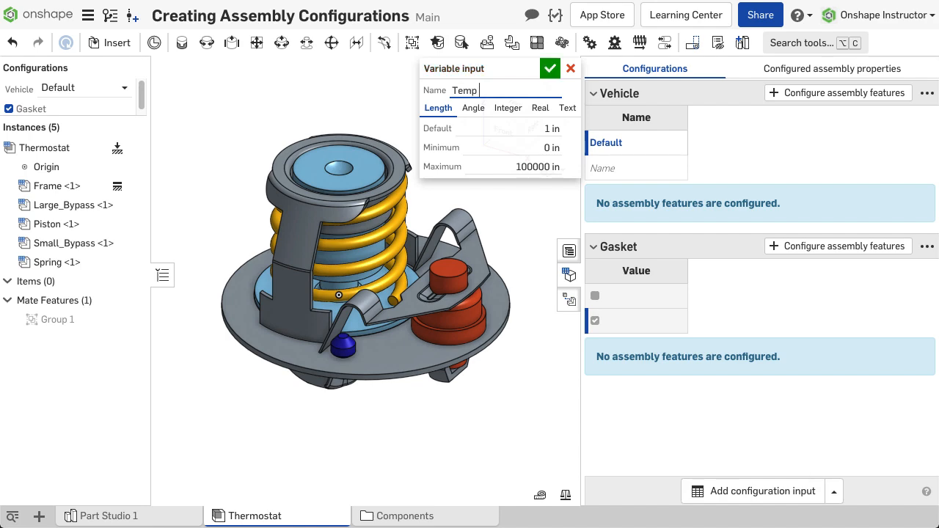
pyautogui.write('range')
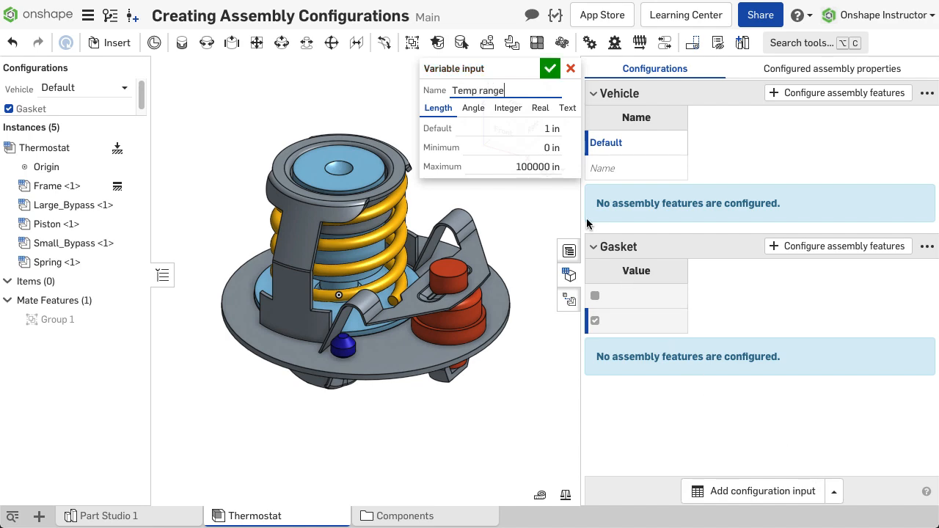
pyautogui.click(549, 68)
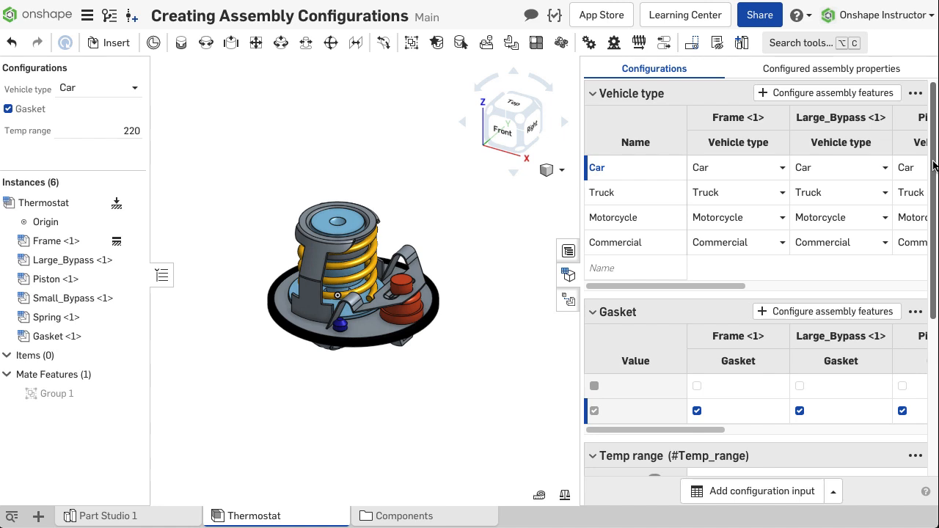
pyautogui.scroll(-3)
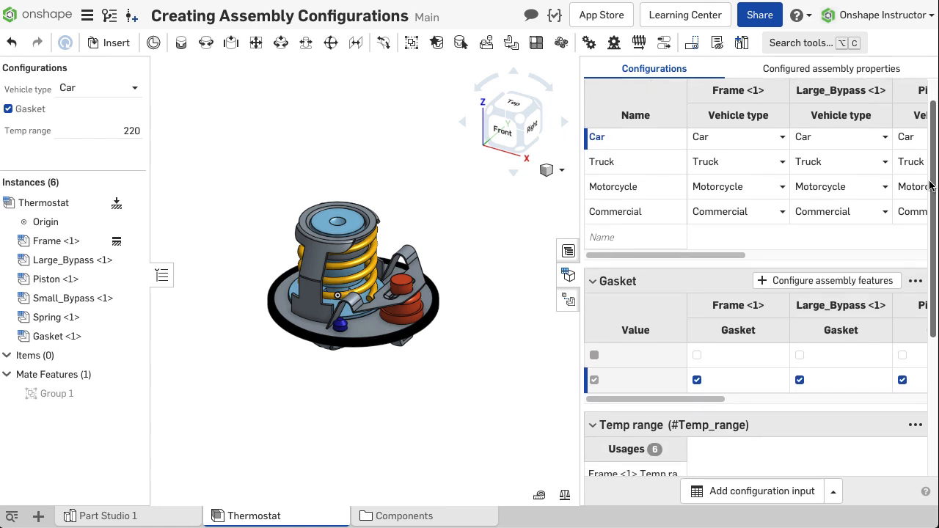
pyautogui.scroll(-3)
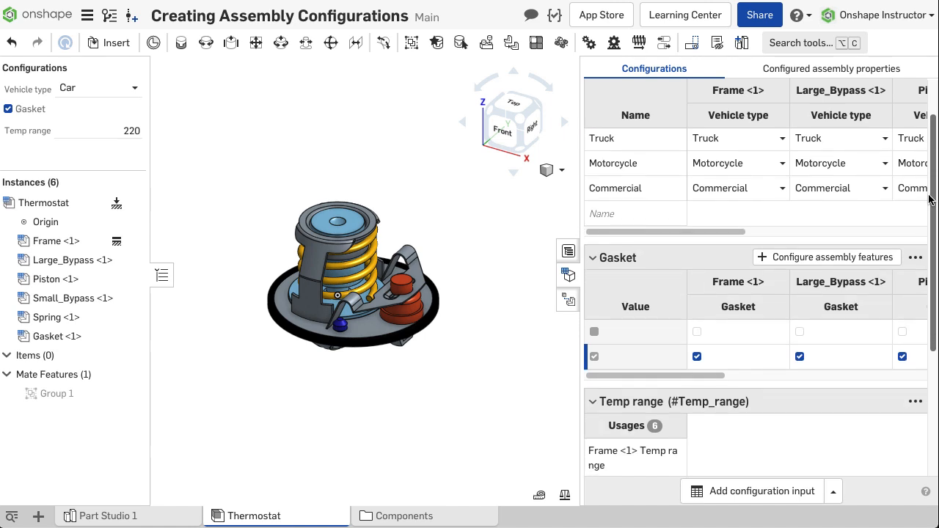
pyautogui.scroll(-3)
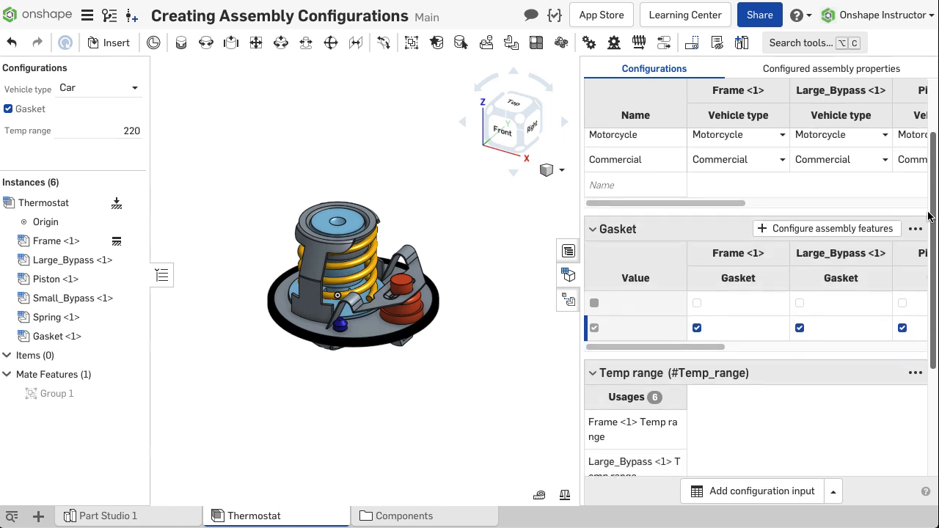
pyautogui.scroll(-3)
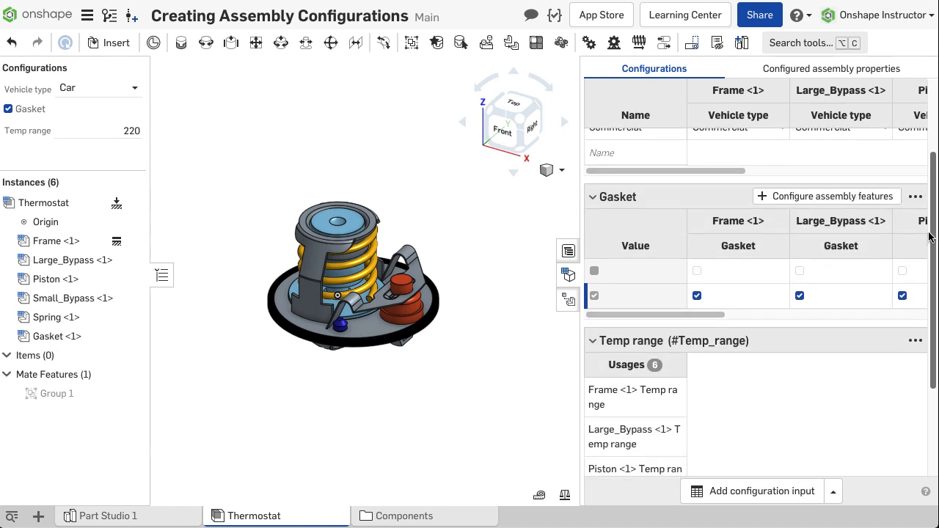